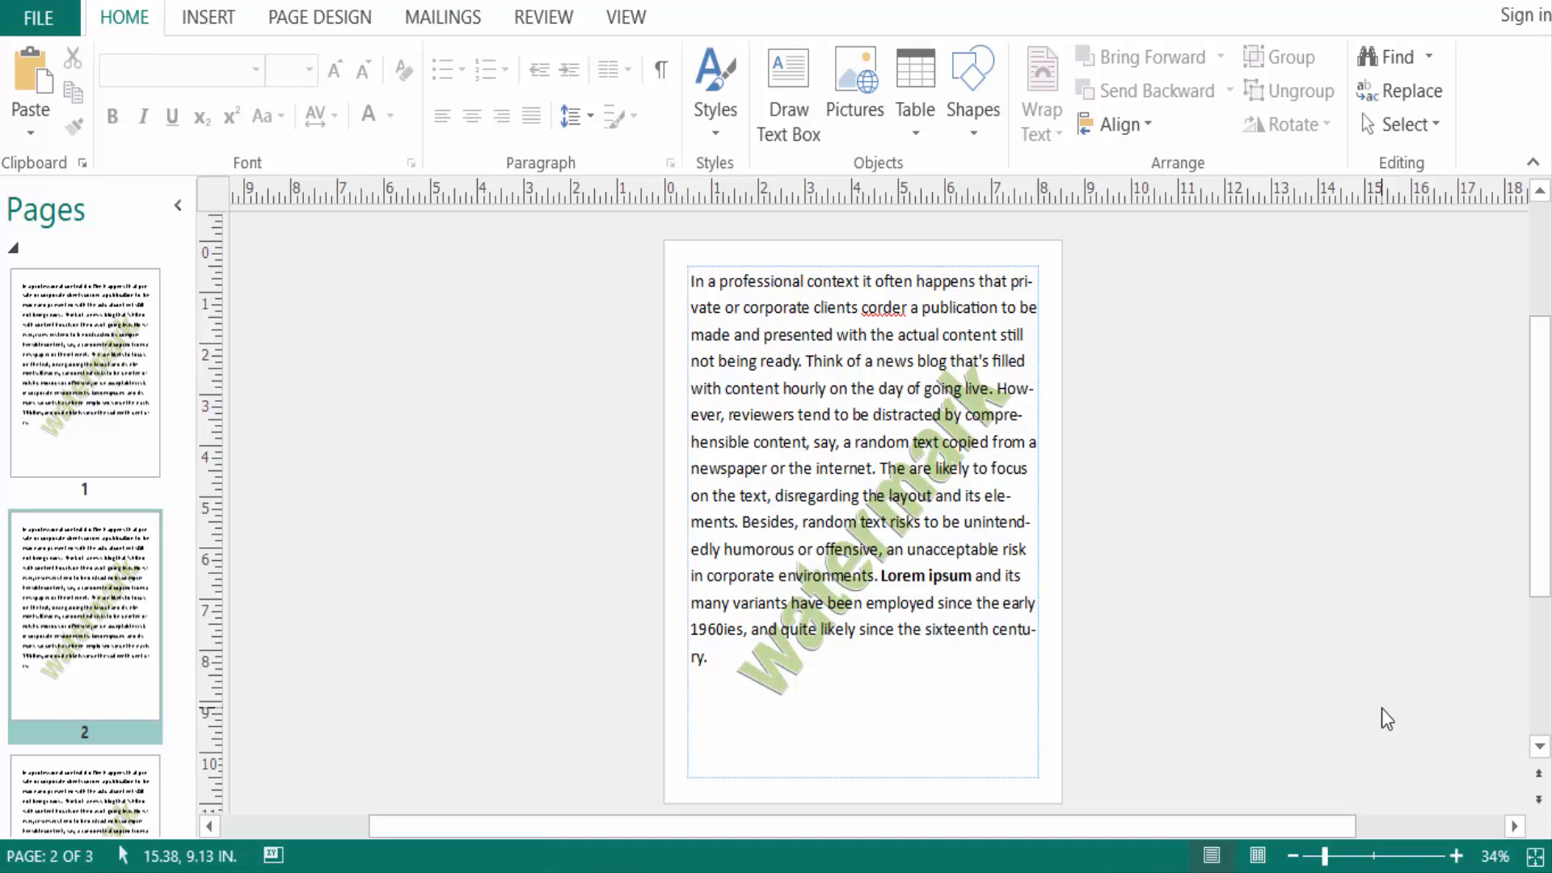
mouse_move(118, 409)
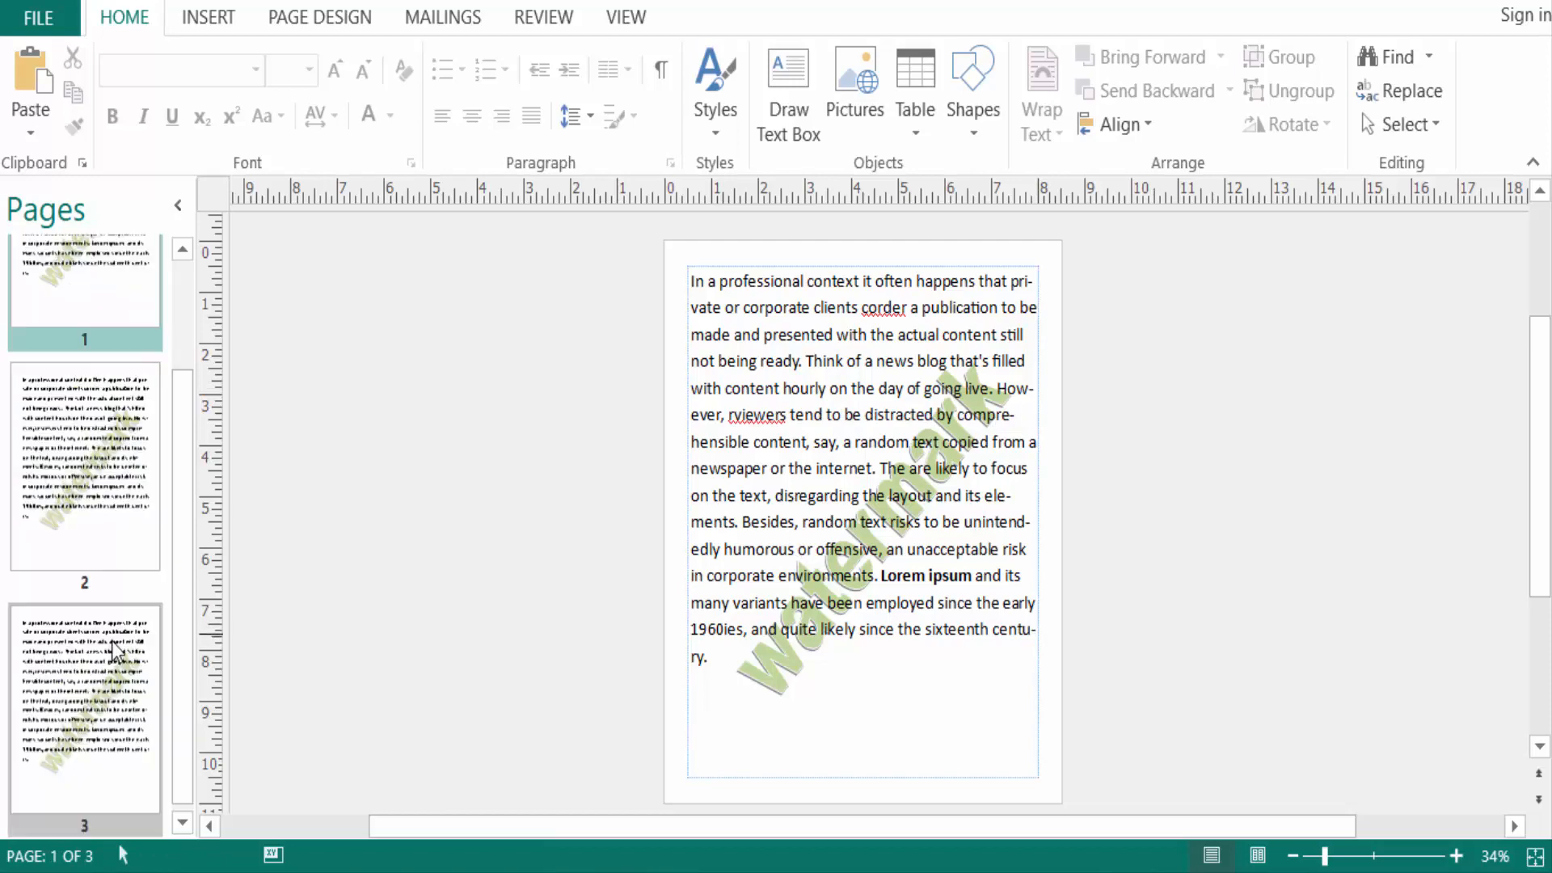
Select page 1 and switch to editing its master page with the watermark
click(84, 470)
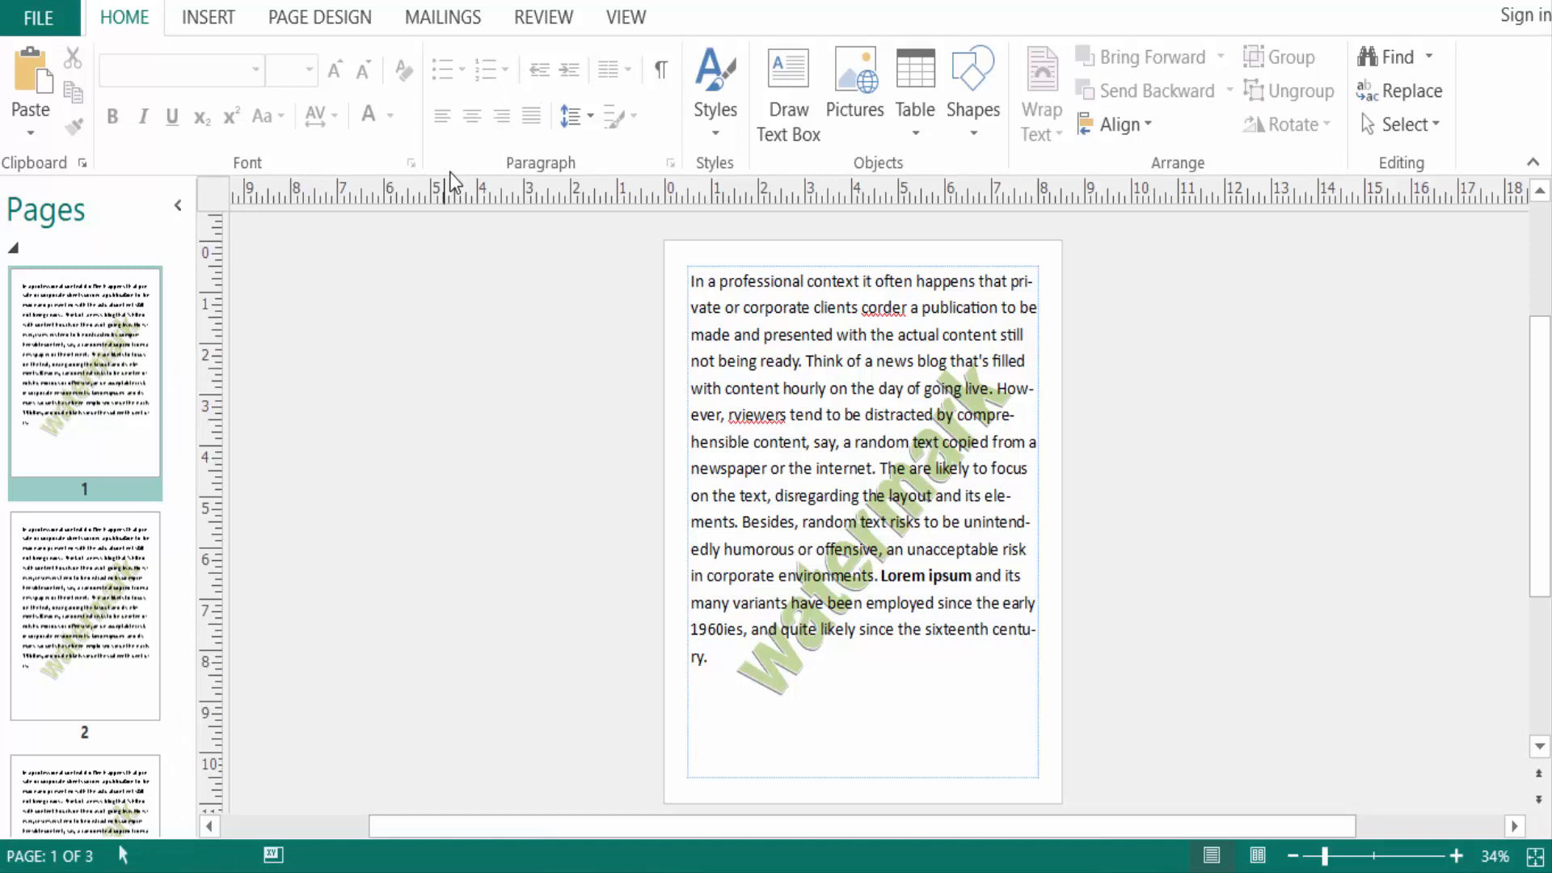
click(625, 17)
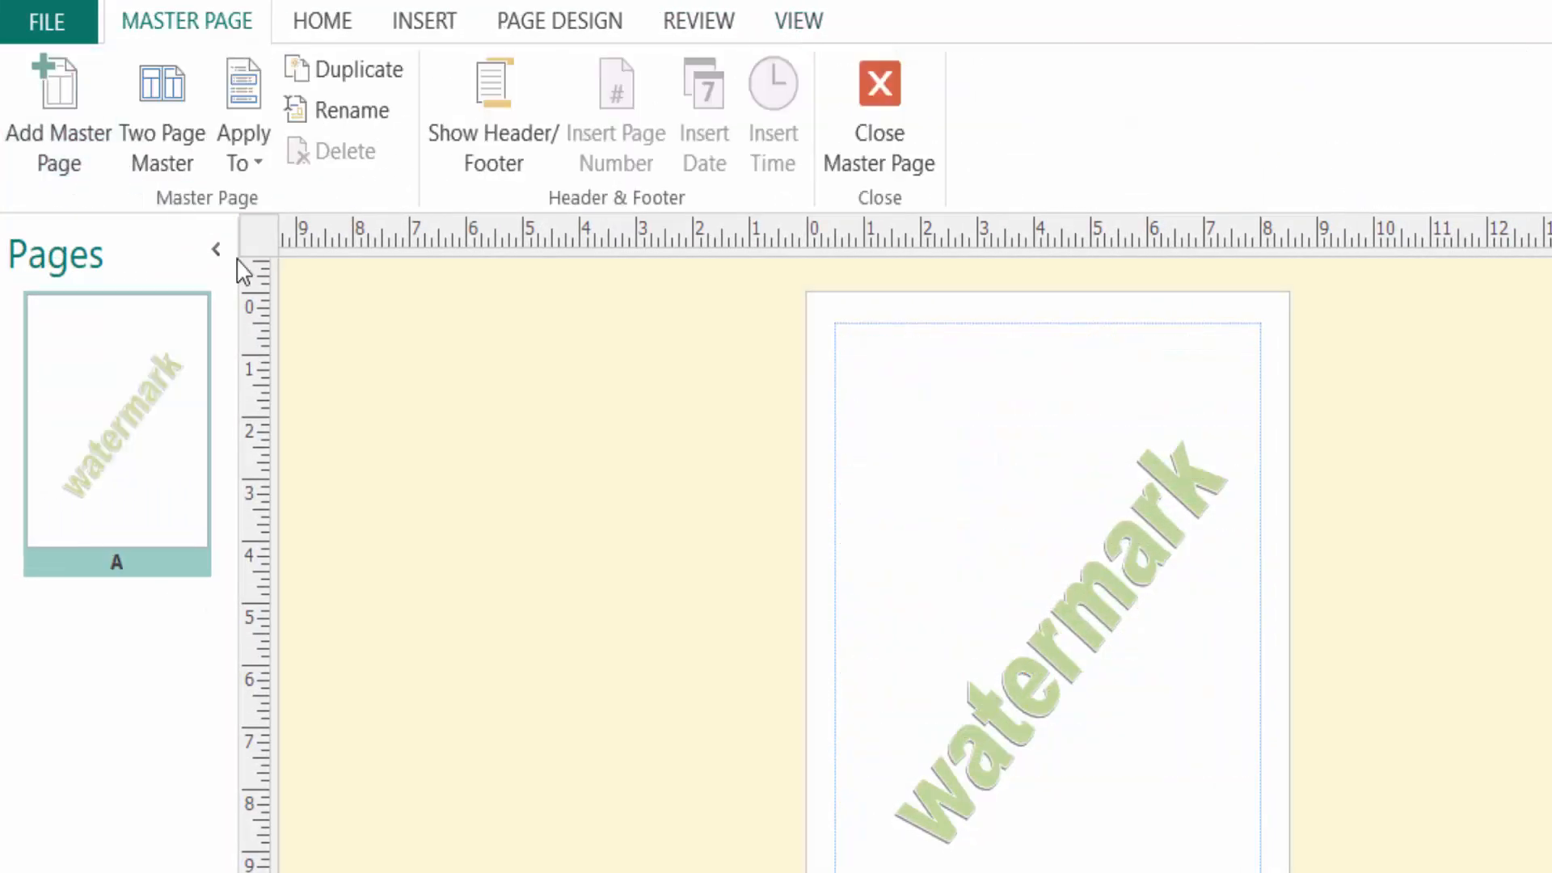
mouse_move(1079, 805)
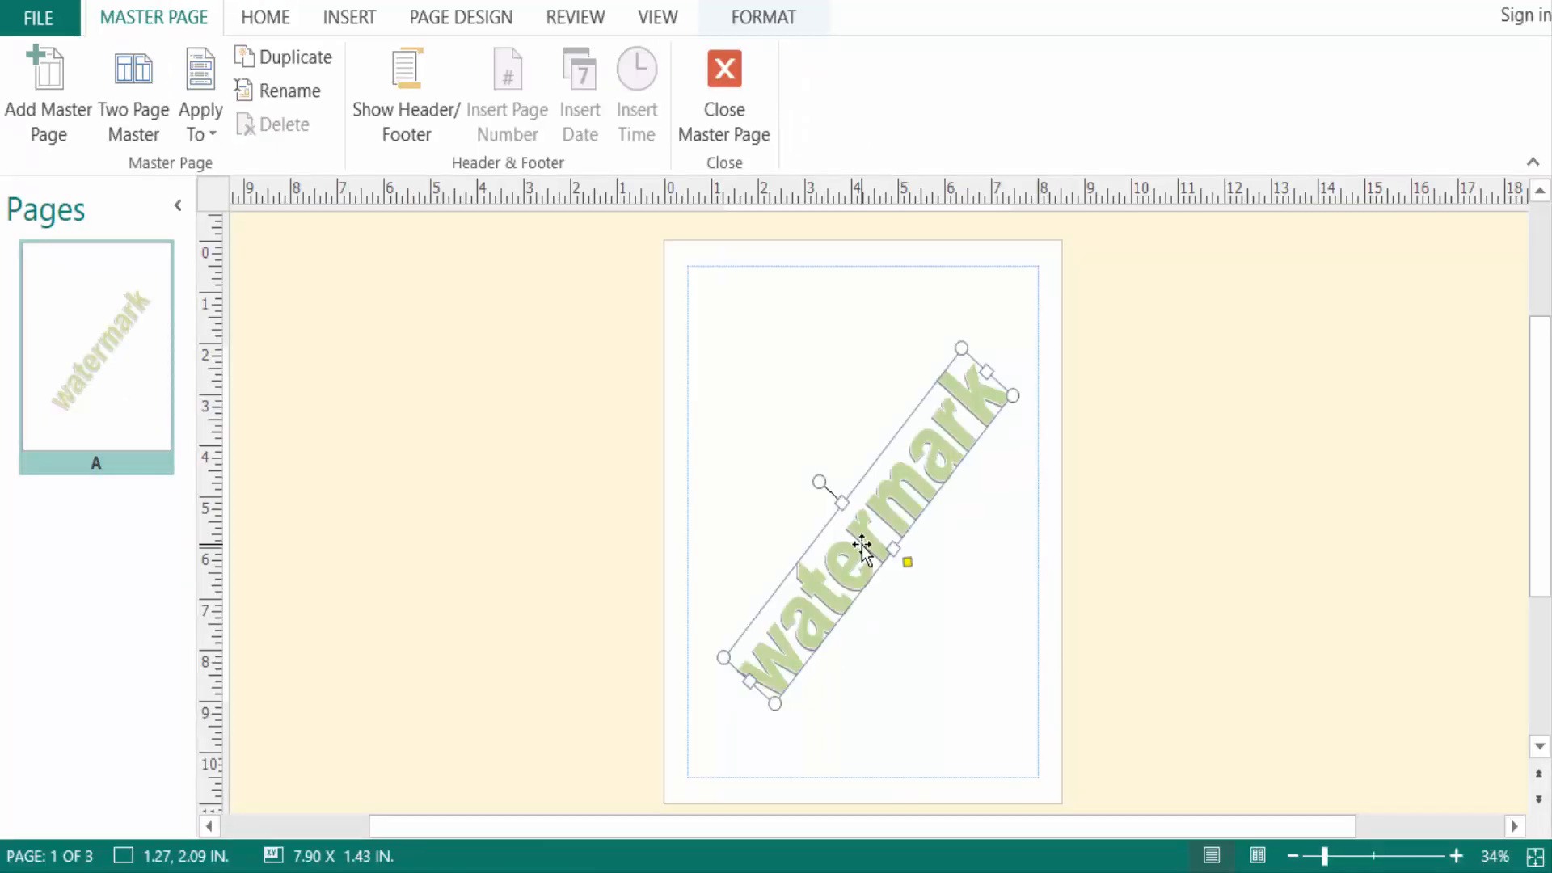
Delete the diagonal 'watermark' WordArt text from the master page
key(Delete)
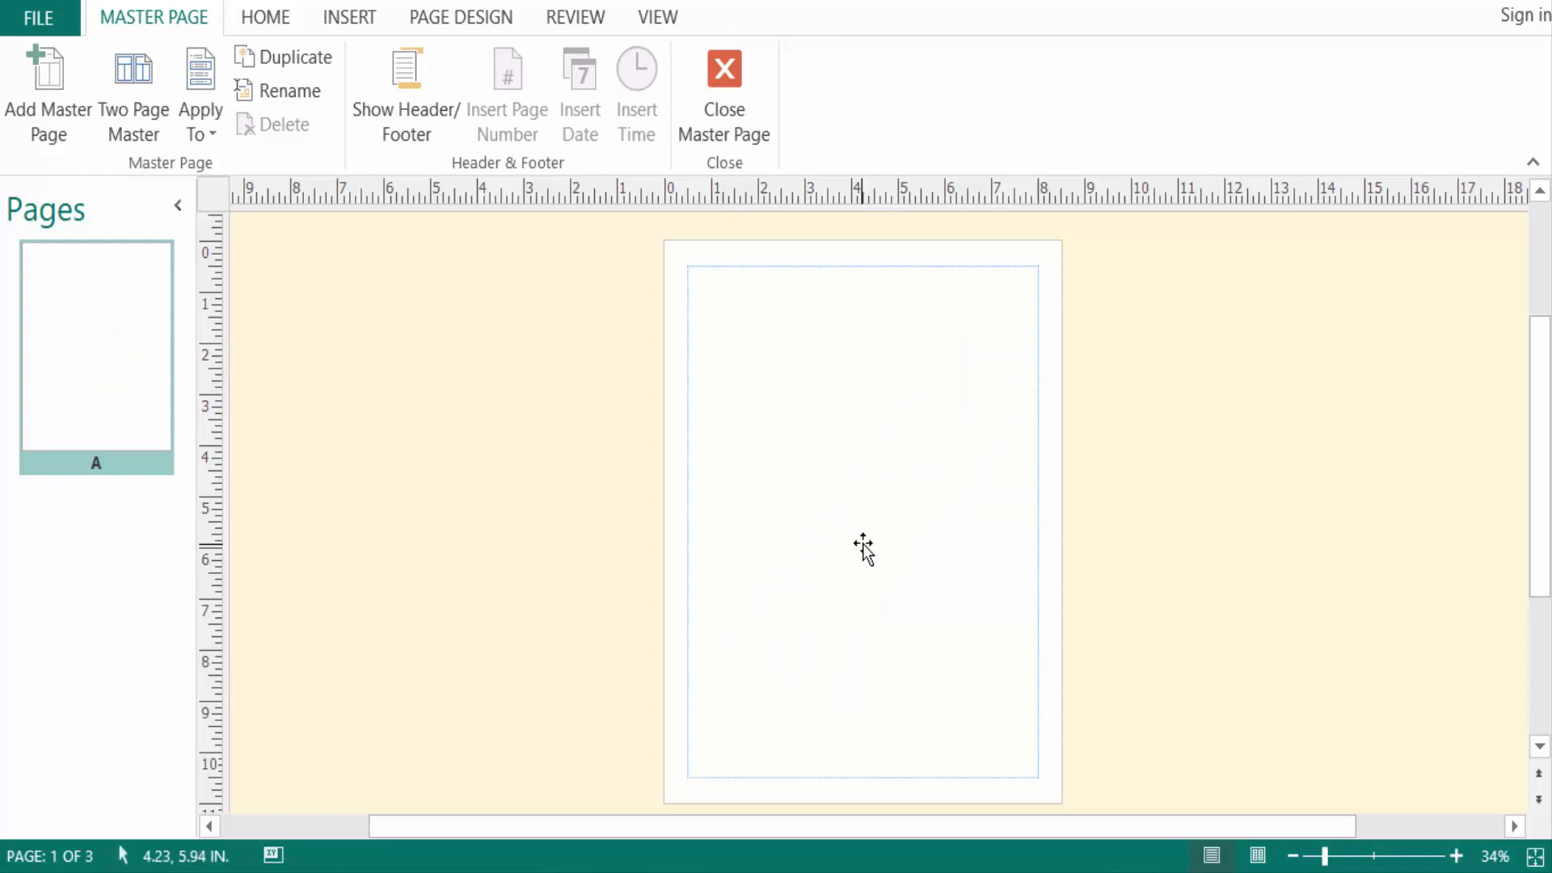
mouse_move(724, 94)
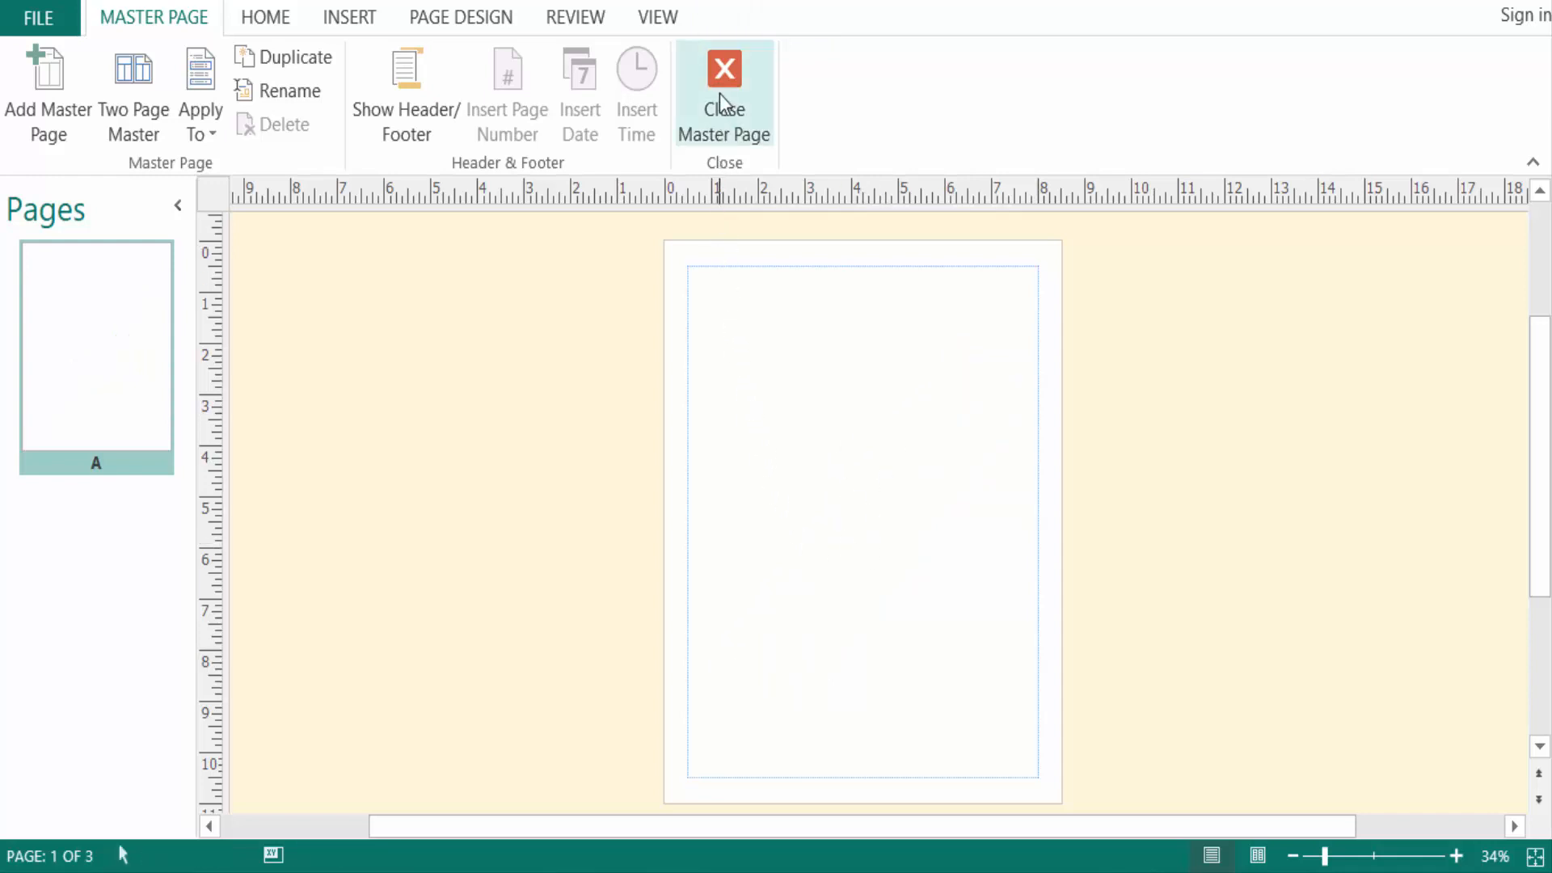
Close the master page view to return to the three body-text pages
click(723, 94)
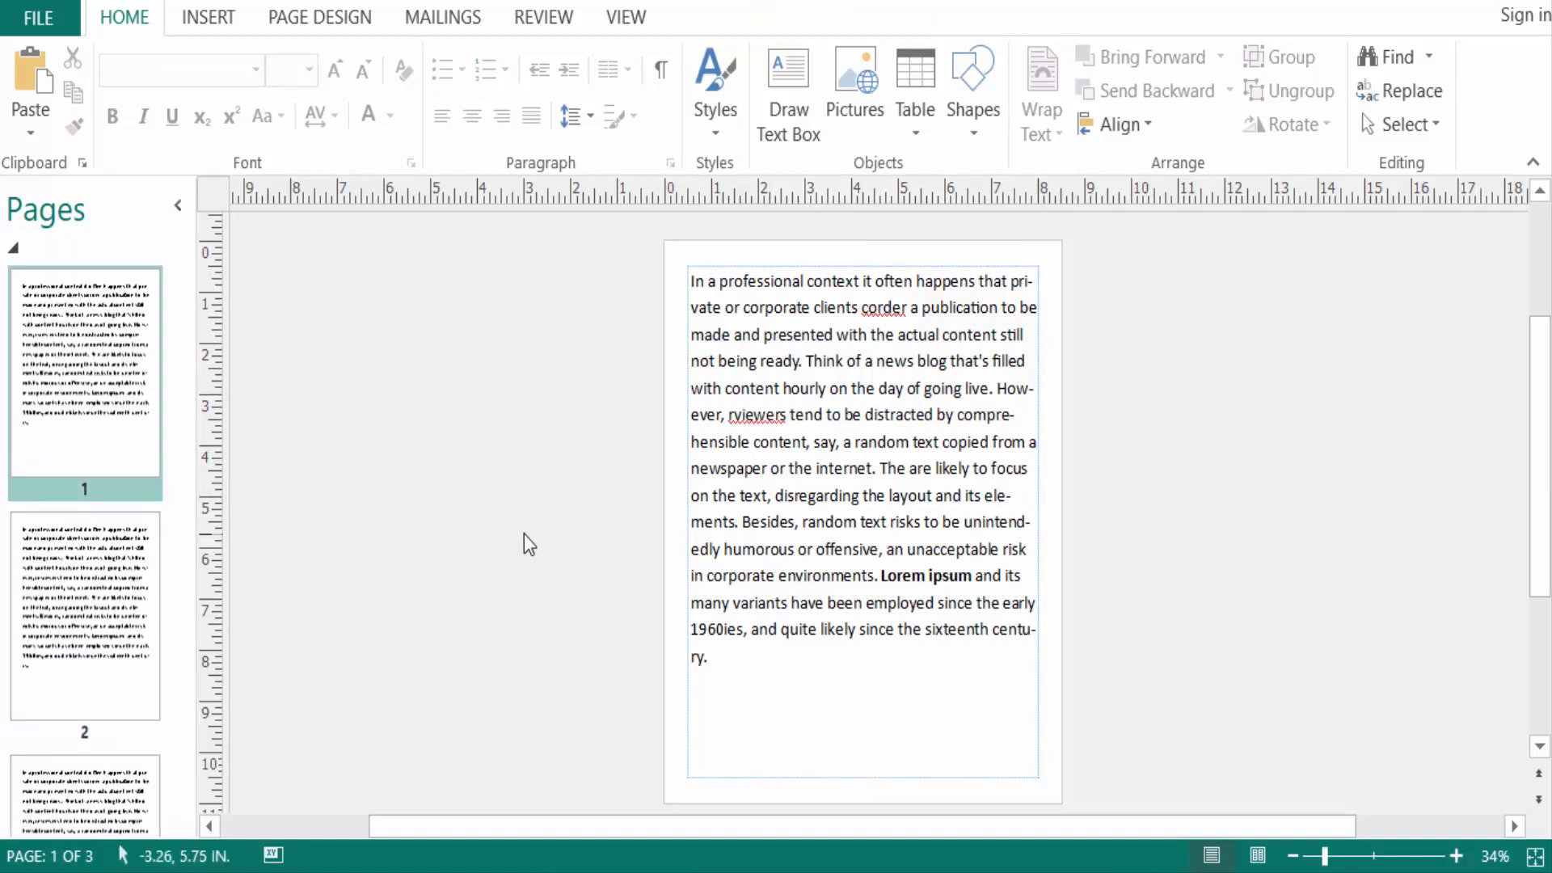
mouse_move(574, 529)
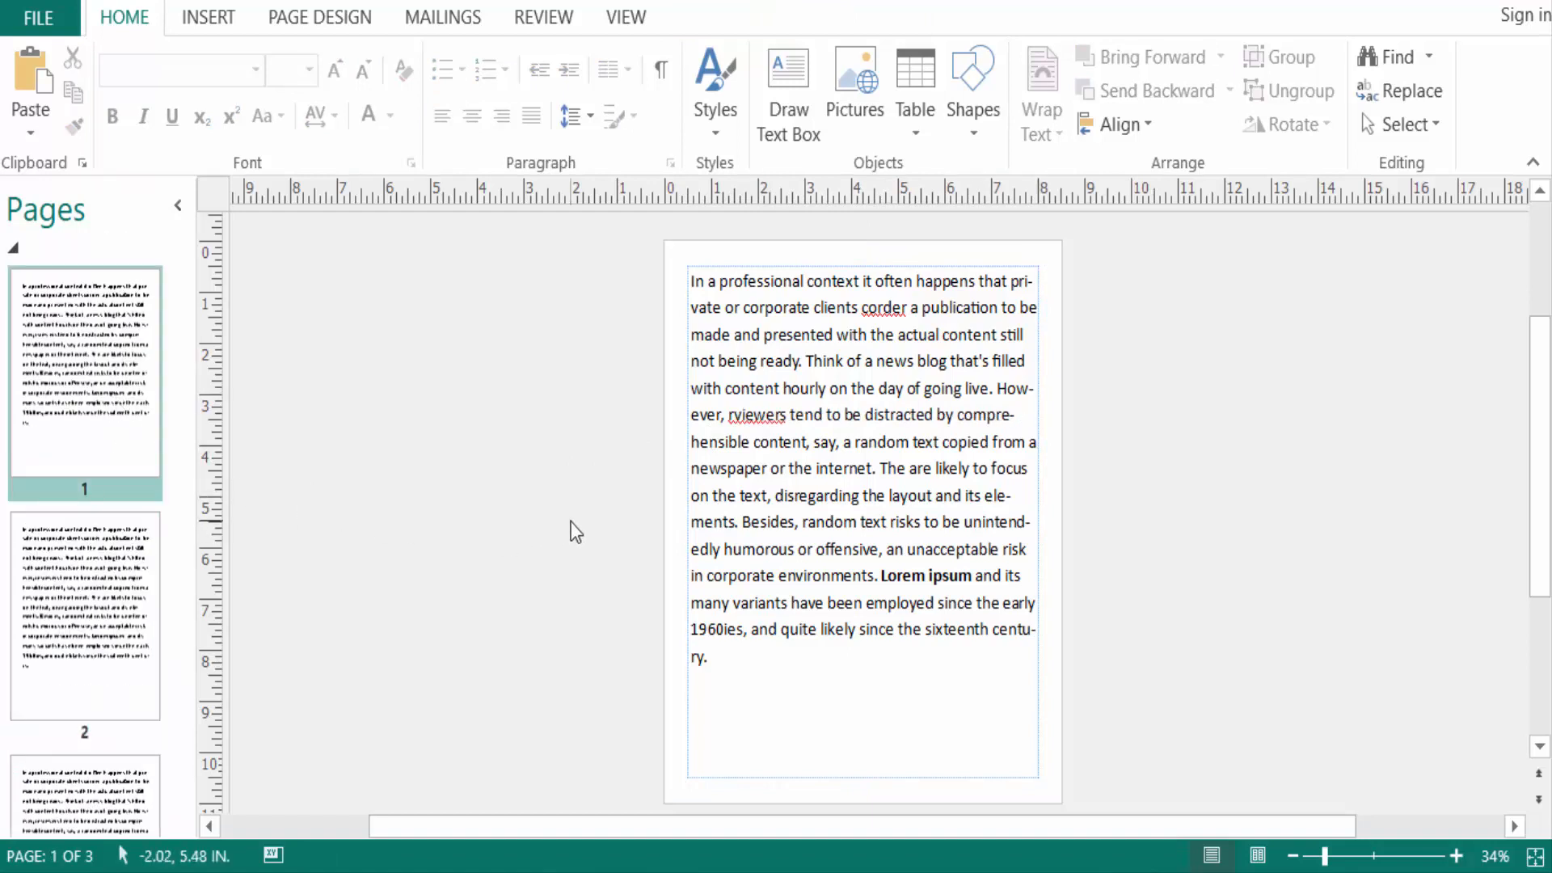